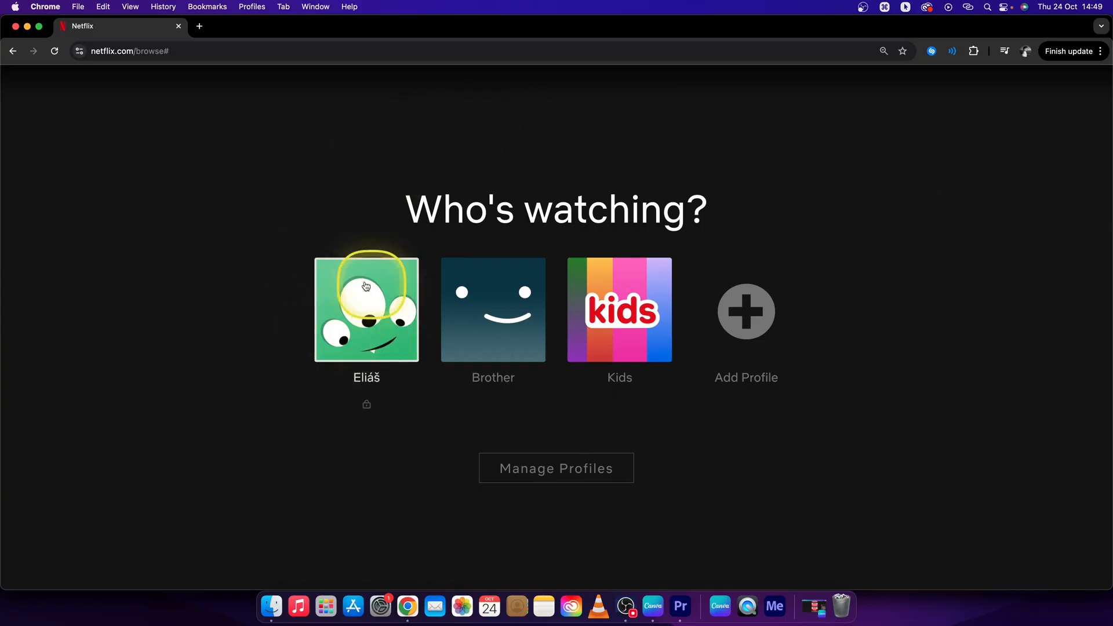
mouse_move(619, 310)
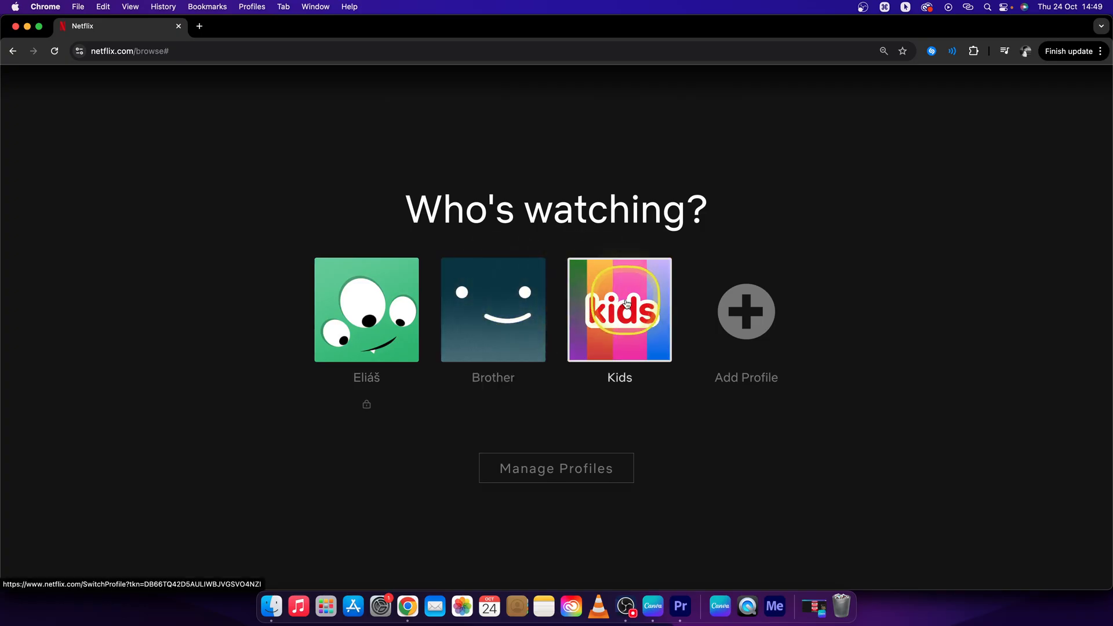
mouse_move(366, 310)
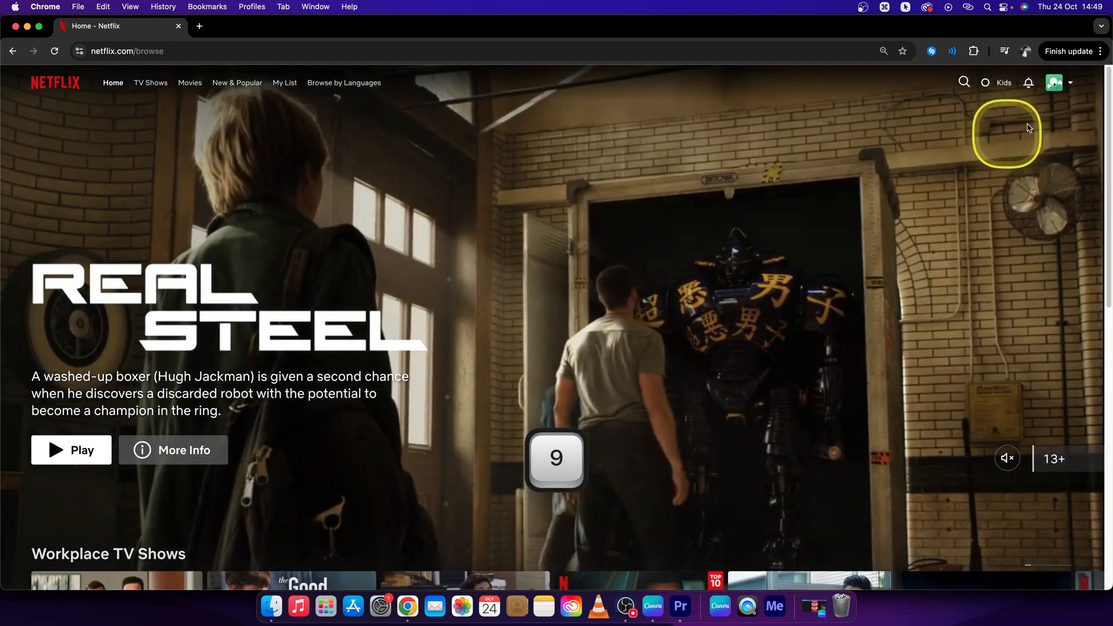
Choose Manage Profiles from the top-right profile avatar menu
left_click(1055, 83)
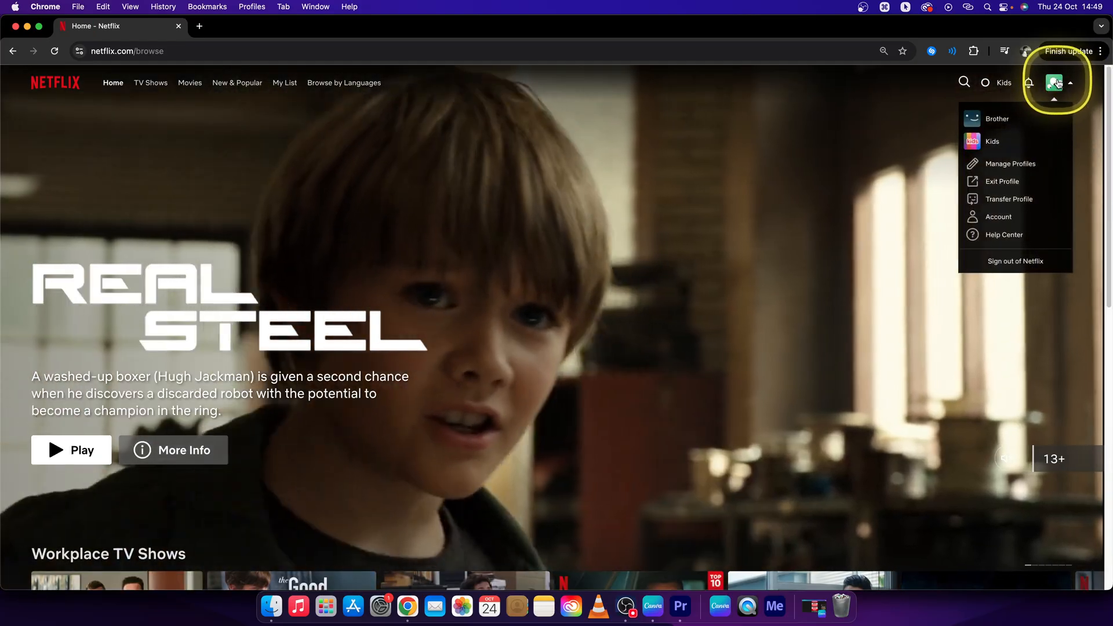
left_click(1009, 164)
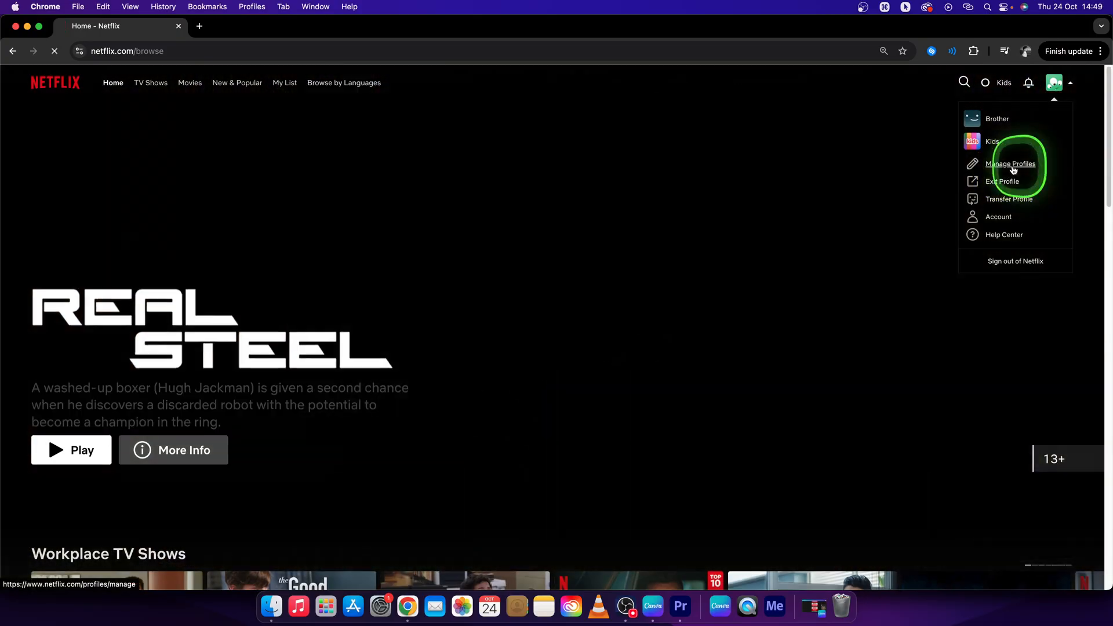
left_click(1009, 164)
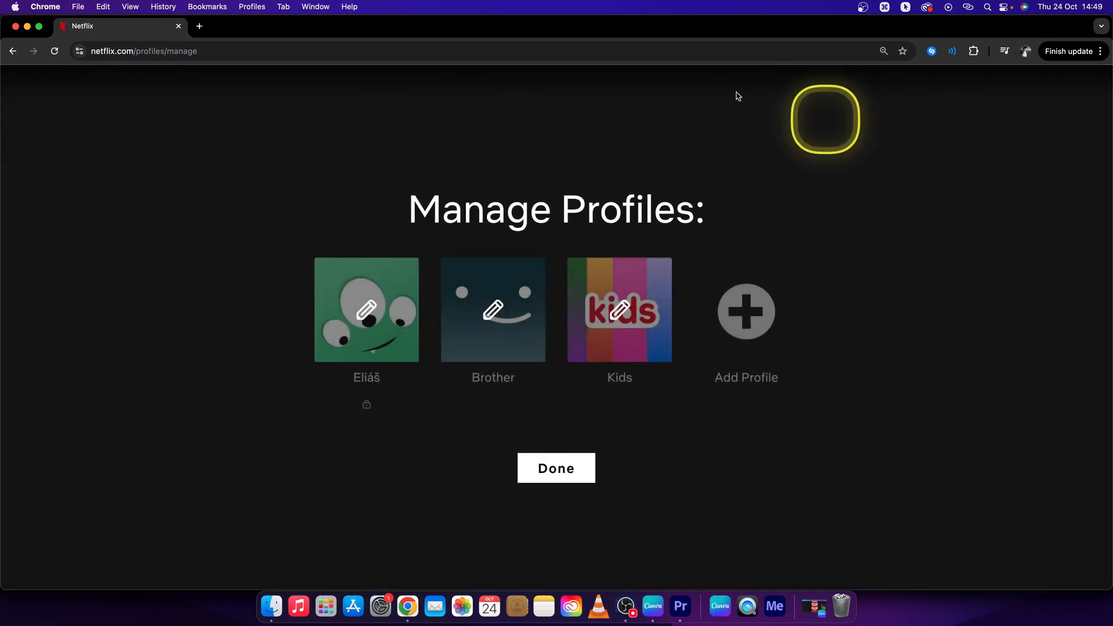
mouse_move(366, 310)
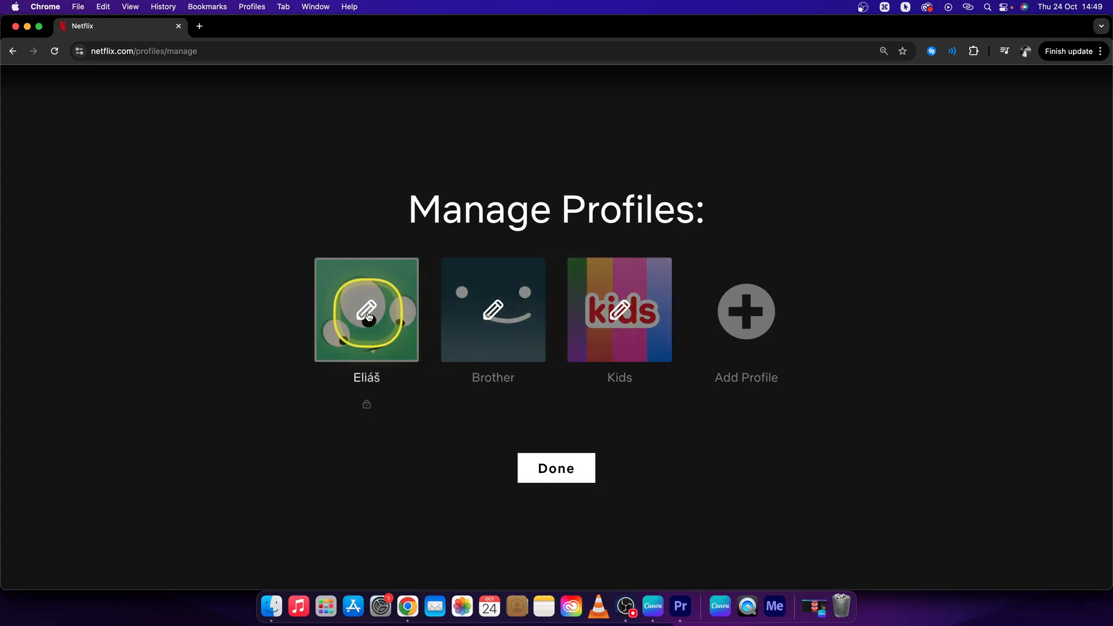
Open Edit Profile for Eliáš and scroll down through its settings to the autoplay controls
left_click(366, 310)
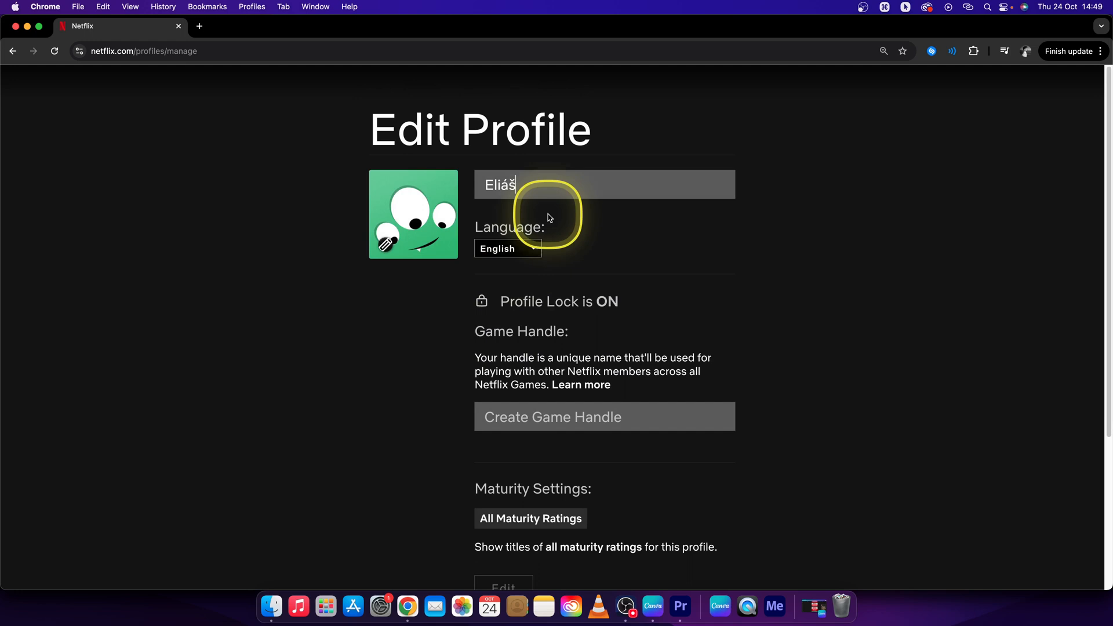
mouse_move(559, 158)
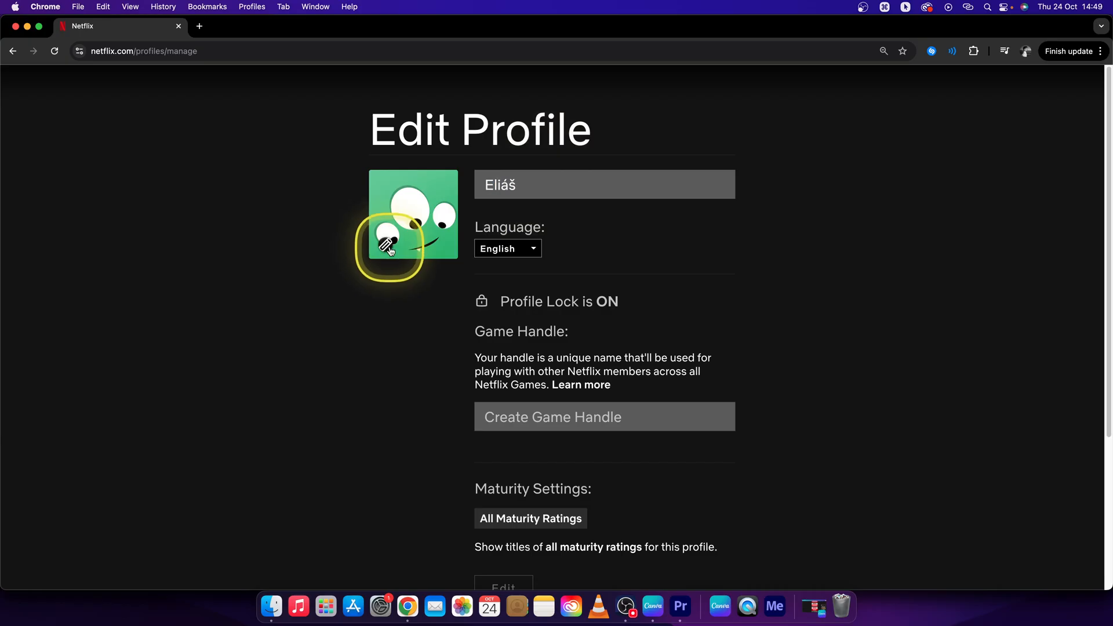
left_click(508, 247)
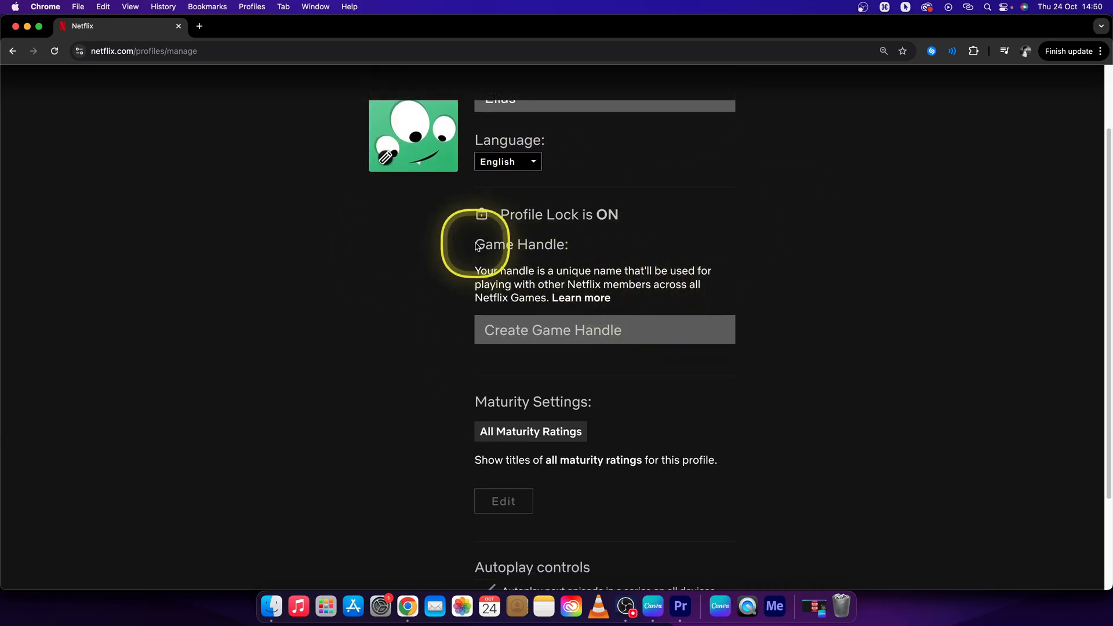
scroll("down", 3)
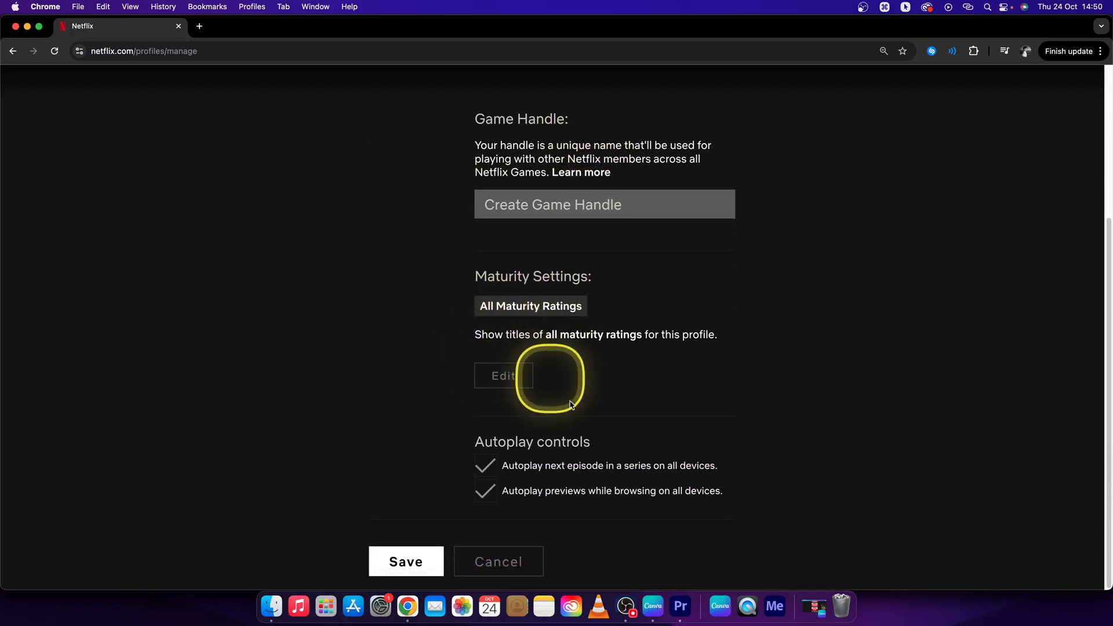
mouse_move(544, 468)
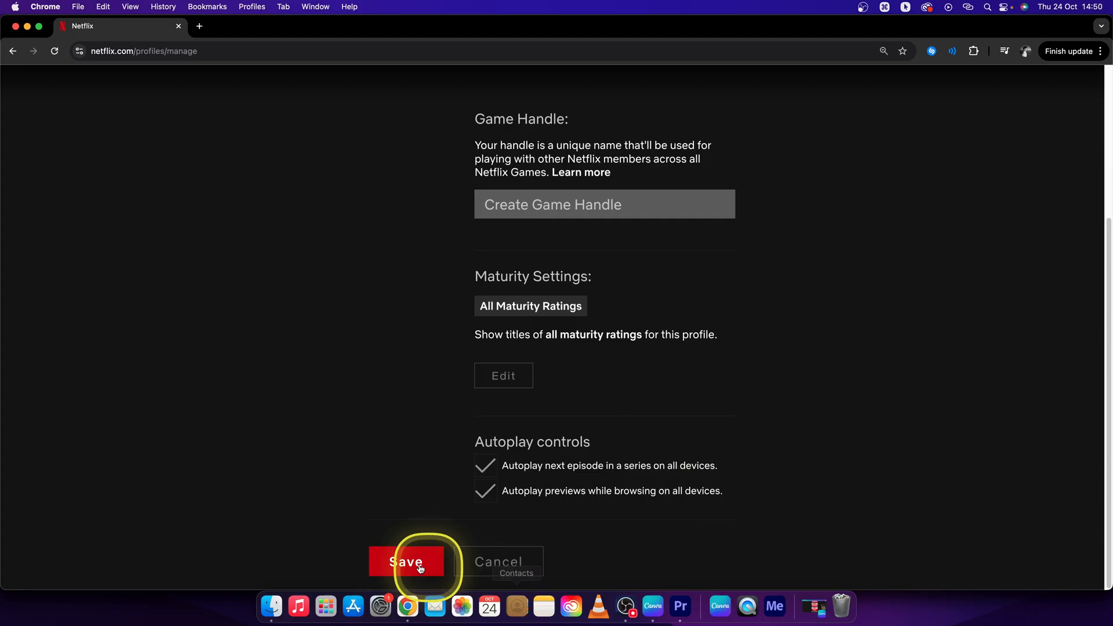
Save the Eliáš profile and click Done to leave Manage Profiles
left_click(407, 562)
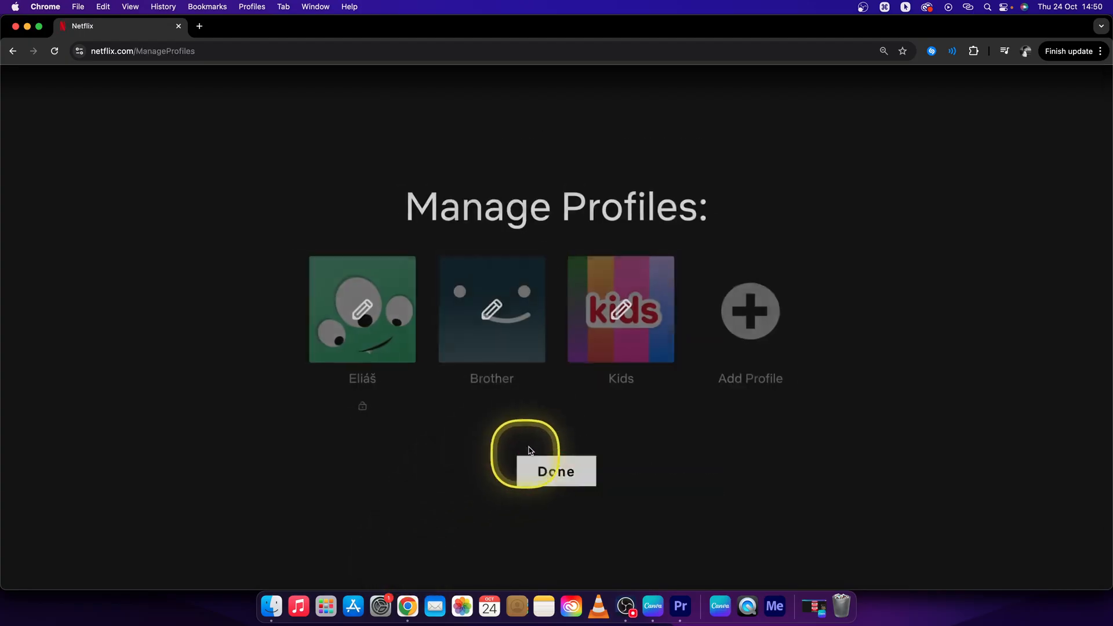
left_click(556, 471)
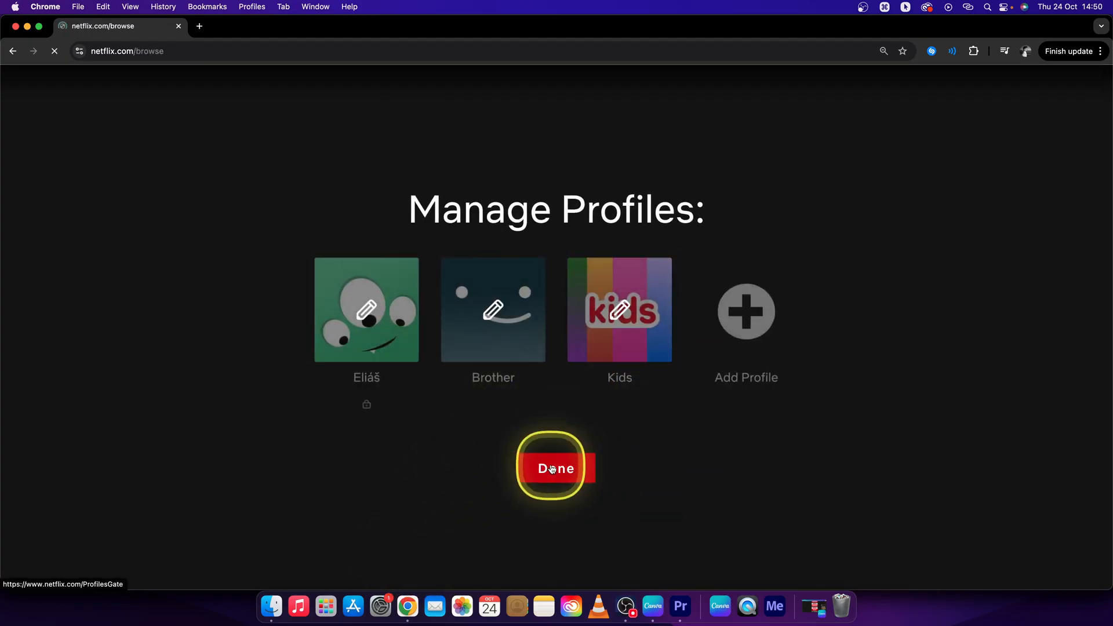
left_click(556, 468)
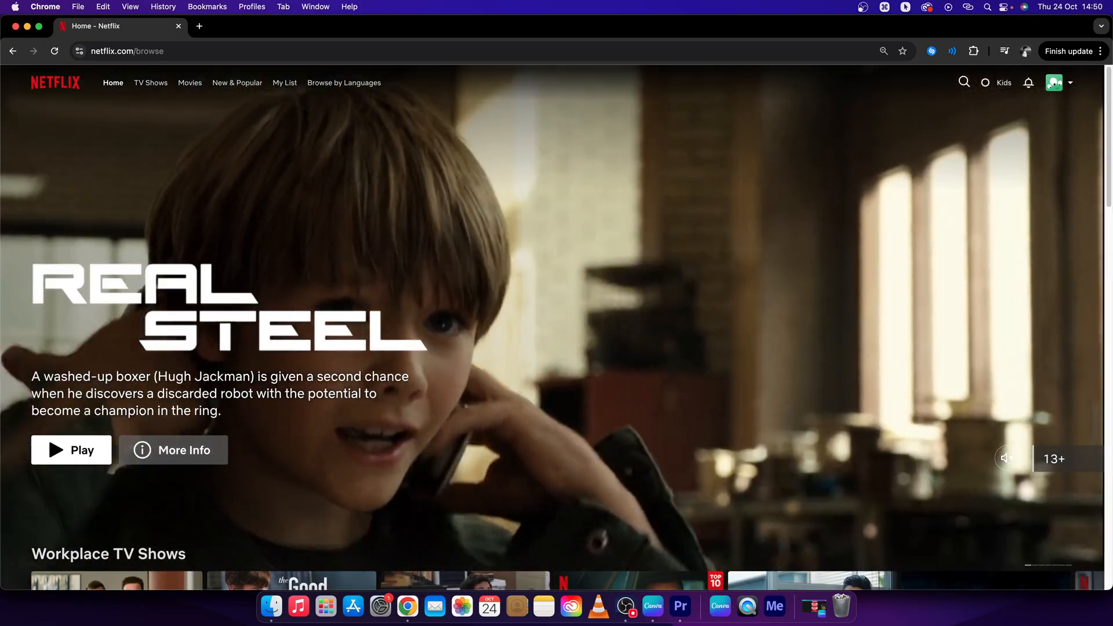
left_click(1005, 457)
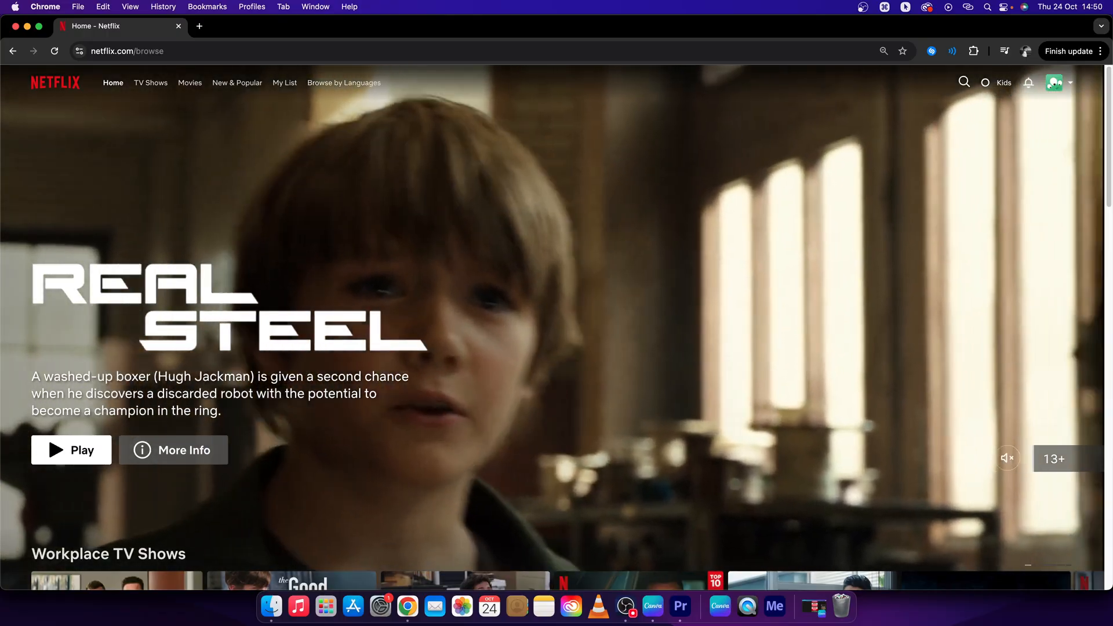